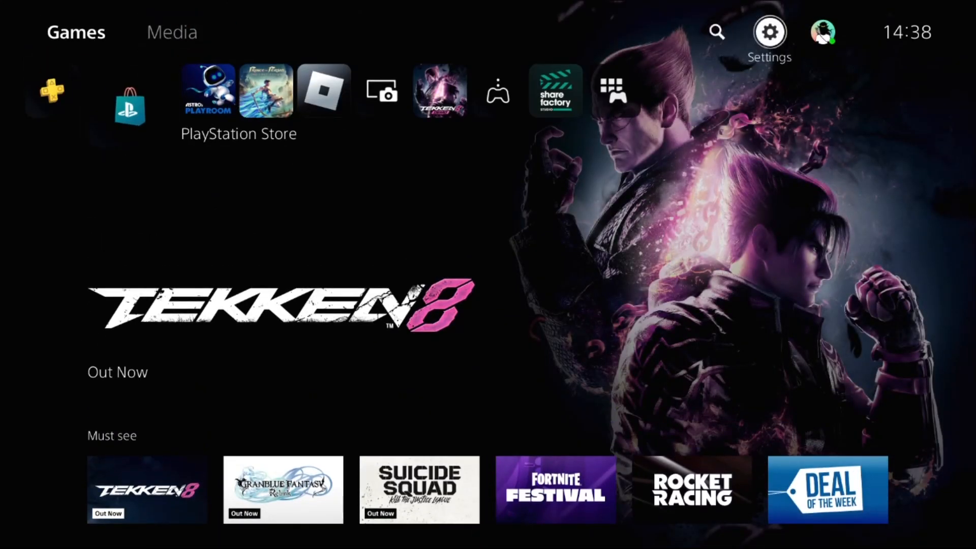
# Open the Settings gear from the home screen and scroll the category list
pyautogui.click(769, 32)
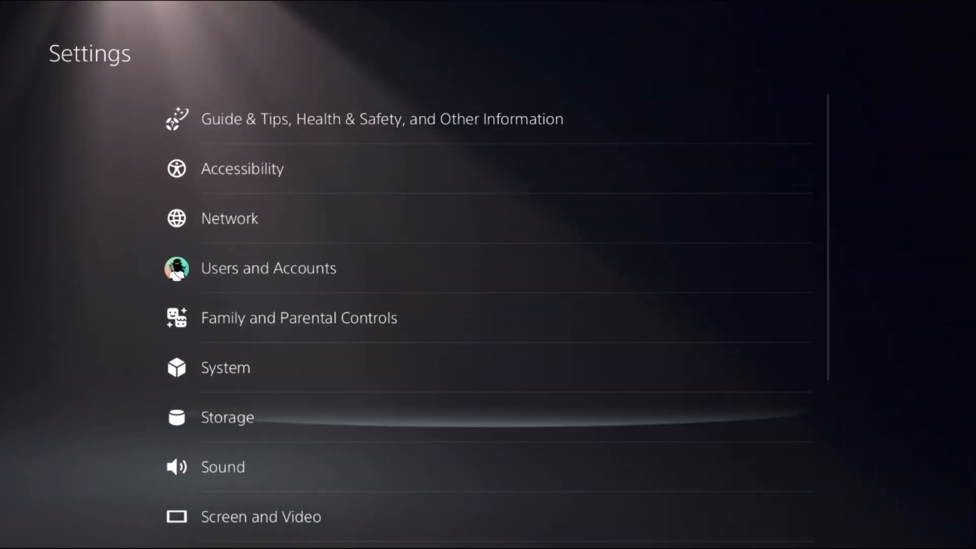
pyautogui.scroll(-3)
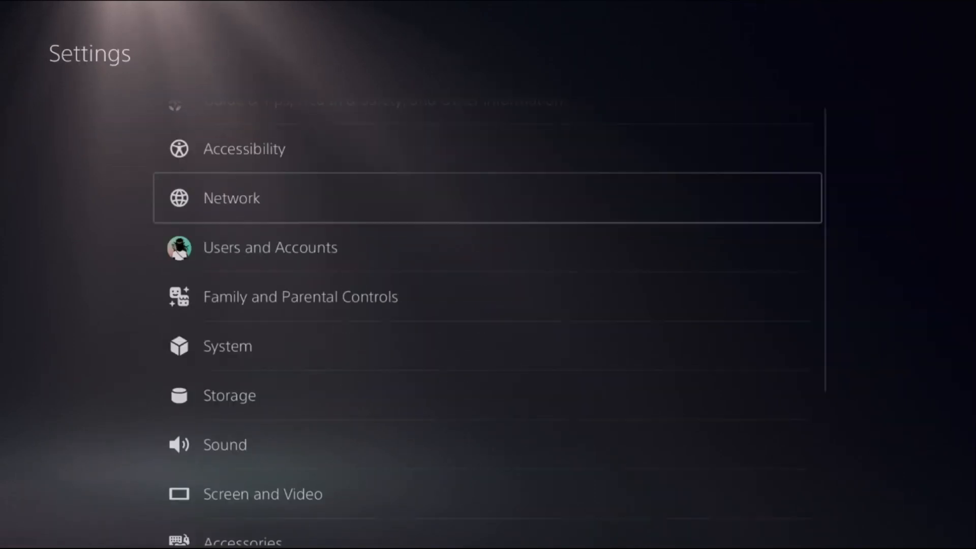
# Restore content licenses under Users and Accounts > Other > Restore Licenses
pyautogui.click(269, 247)
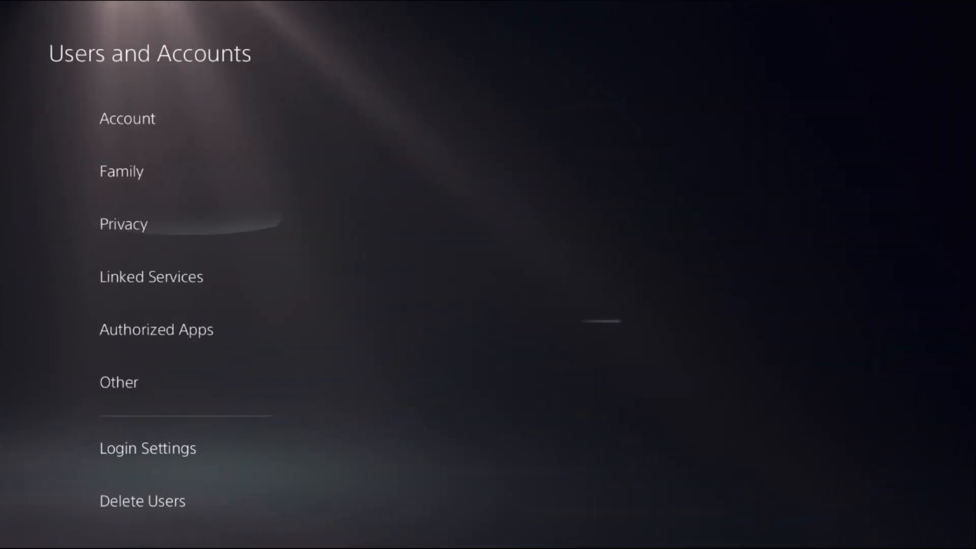
pyautogui.click(119, 383)
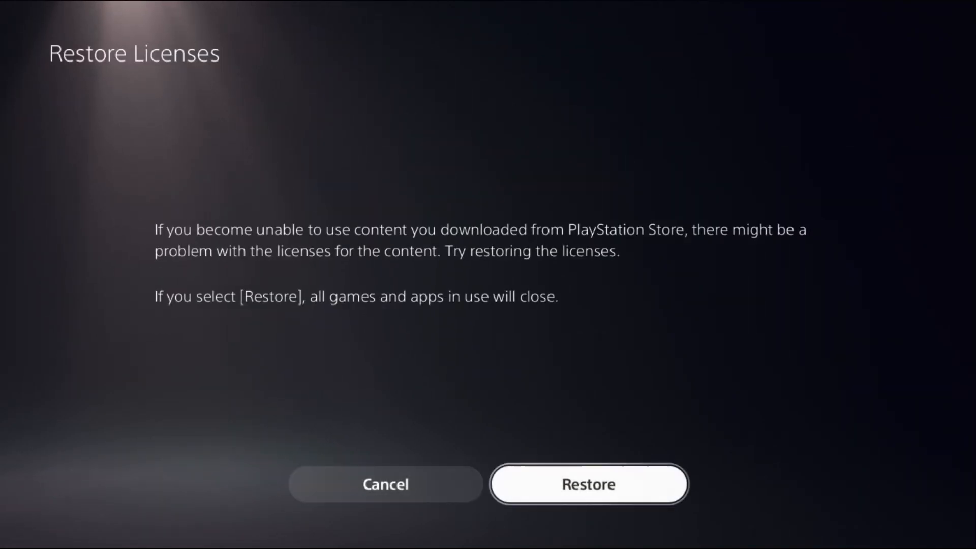
pyautogui.click(588, 485)
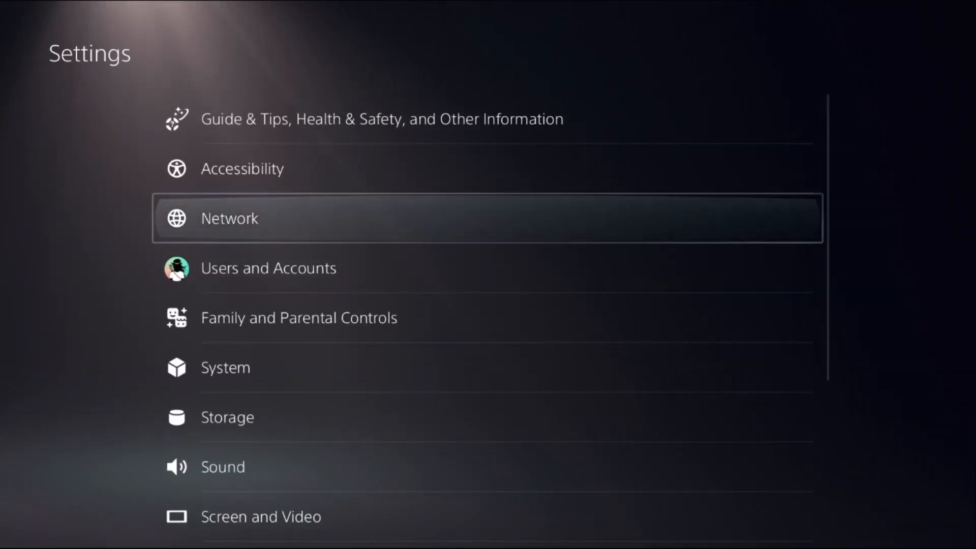
# Go to Network > Set Up Internet Connection and open options for Airial13
pyautogui.click(228, 218)
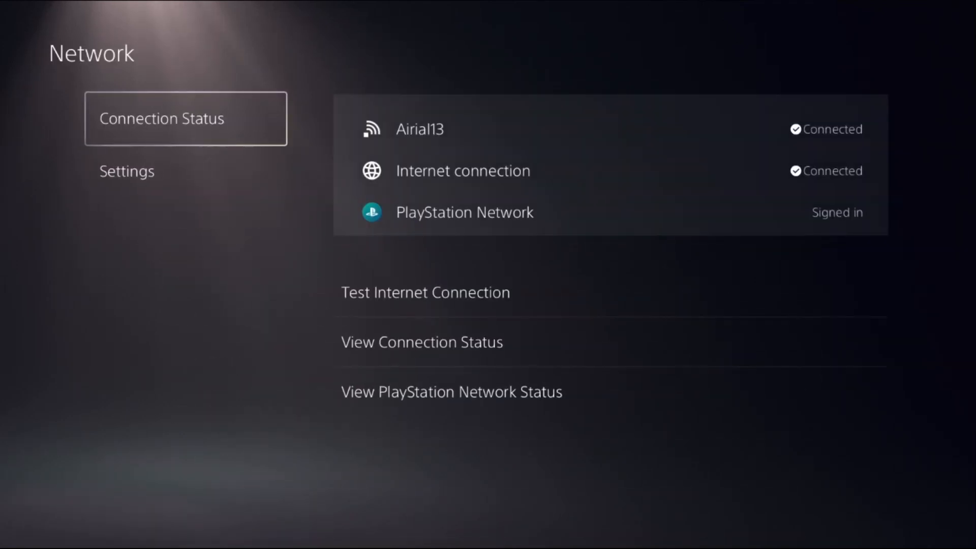
pyautogui.click(126, 171)
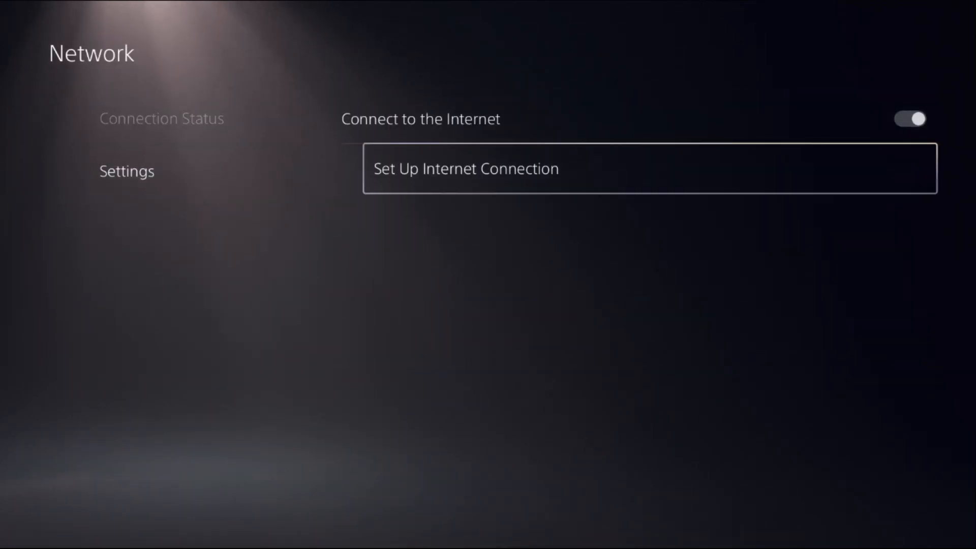
pyautogui.click(465, 169)
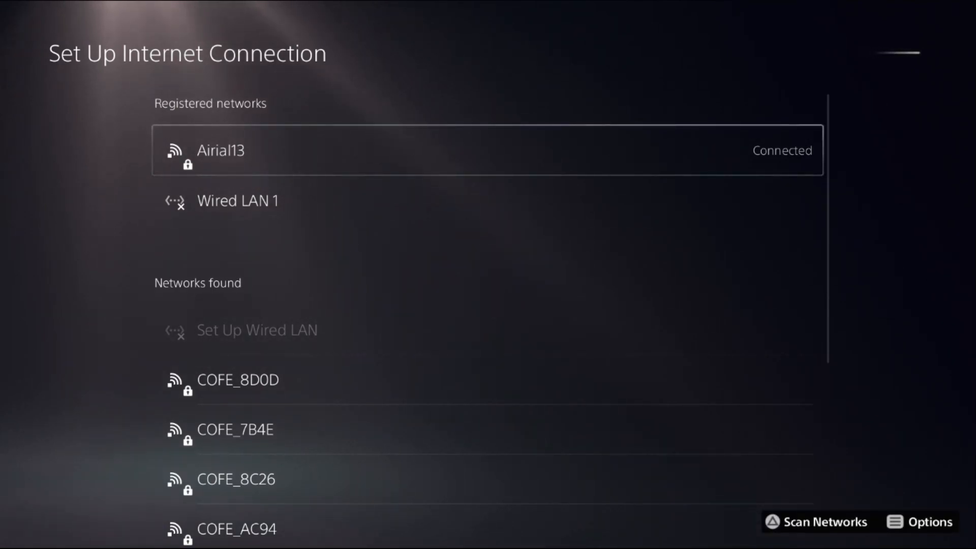
pyautogui.click(923, 521)
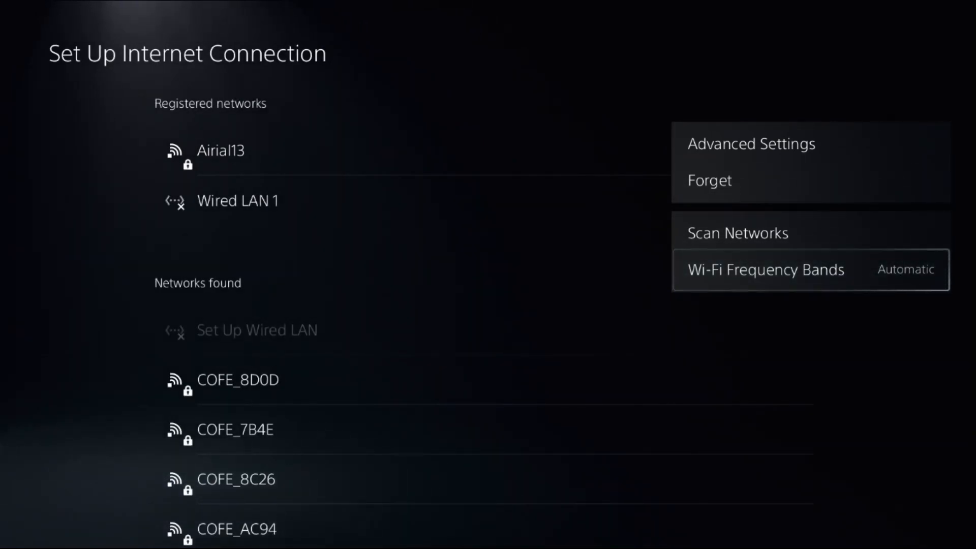
# Choose Advanced Settings from the Airial13 network options menu
pyautogui.click(764, 269)
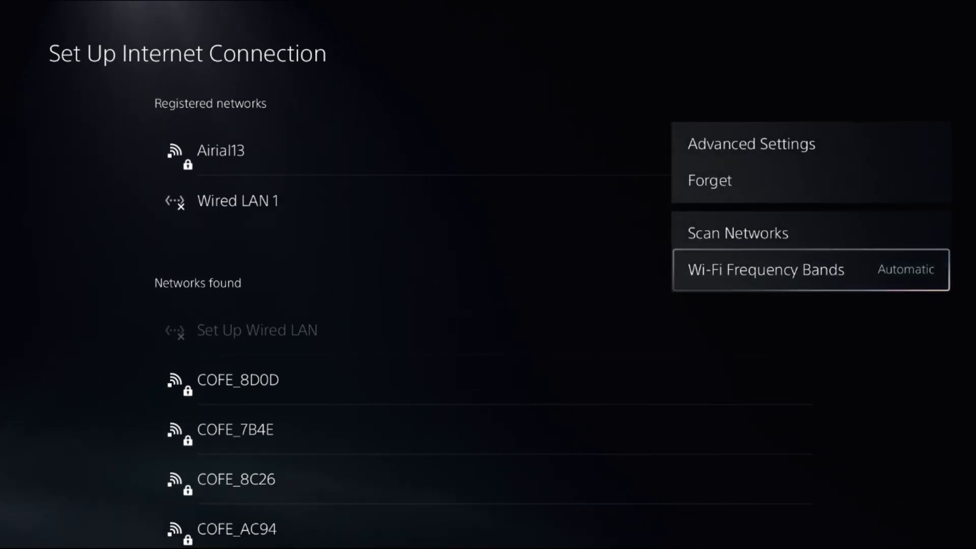
pyautogui.click(751, 143)
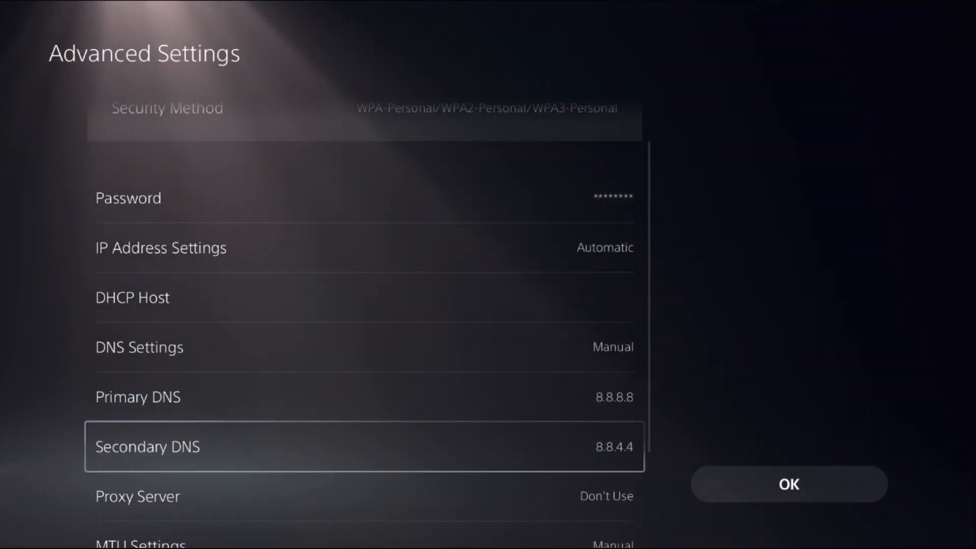
# Set DNS to Manual with primary 8.8.8.8 and secondary 8.8.4.4
pyautogui.press('up')
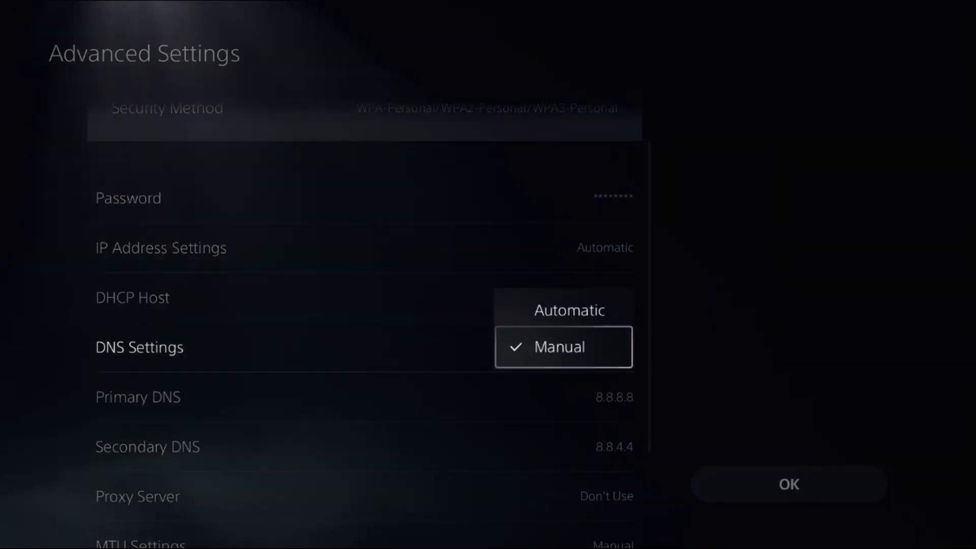
pyautogui.click(569, 310)
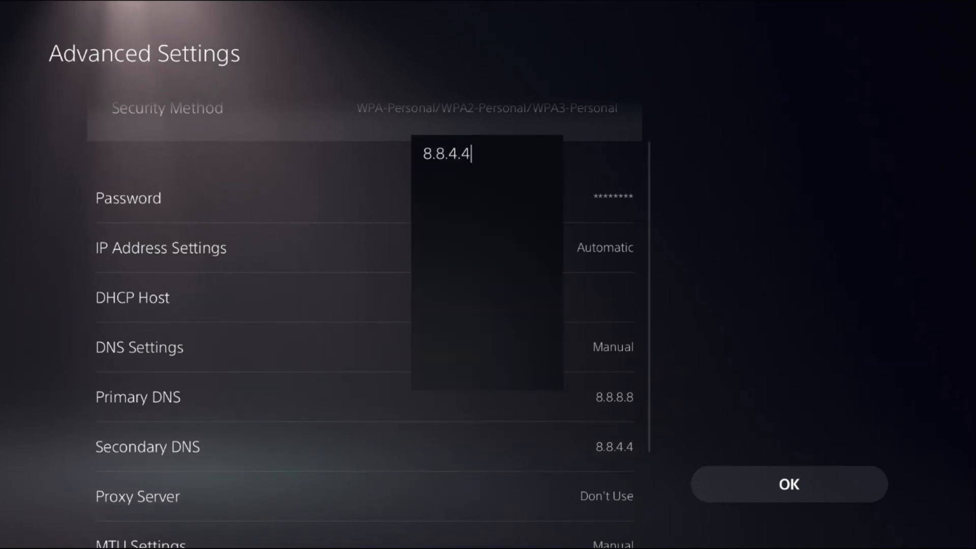
pyautogui.click(487, 153)
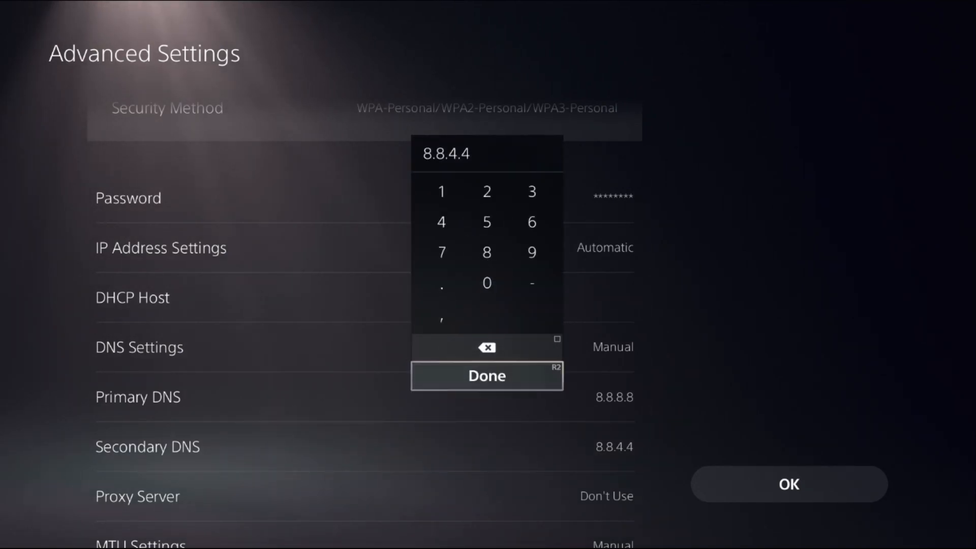
pyautogui.click(487, 375)
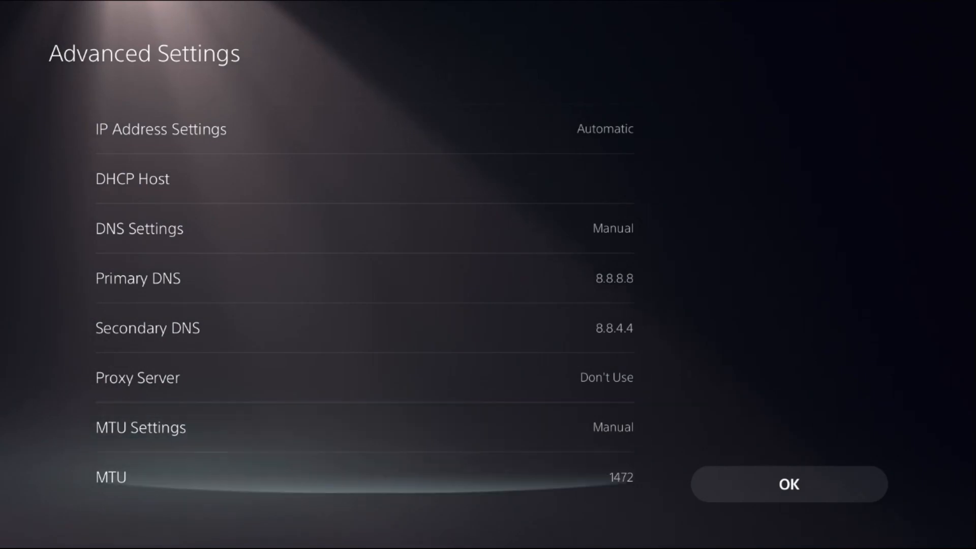
# Enter MTU 1472, confirm it, and save the advanced Wi-Fi settings
pyautogui.click(110, 477)
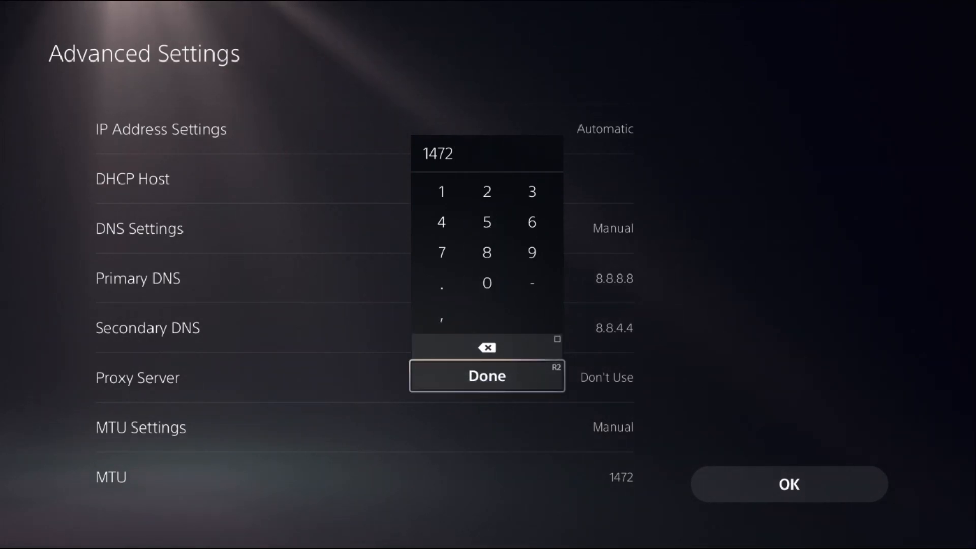
pyautogui.click(487, 375)
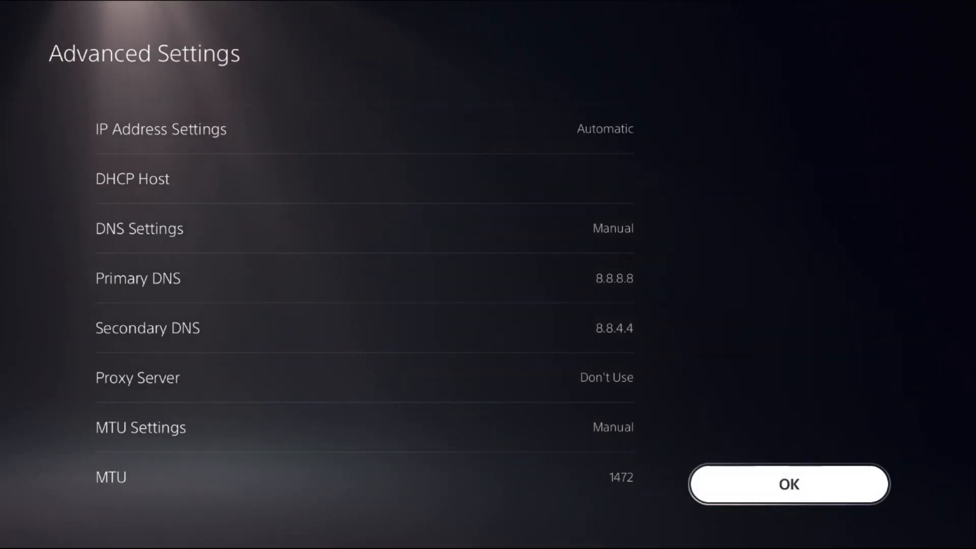
pyautogui.click(789, 485)
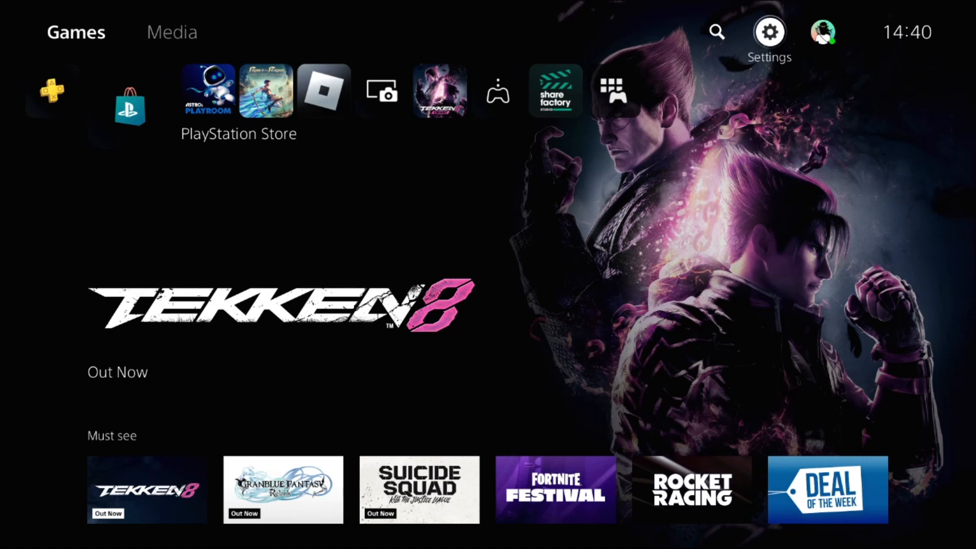
# Restart the PS5 from the control center's Power menu
pyautogui.press('PS')
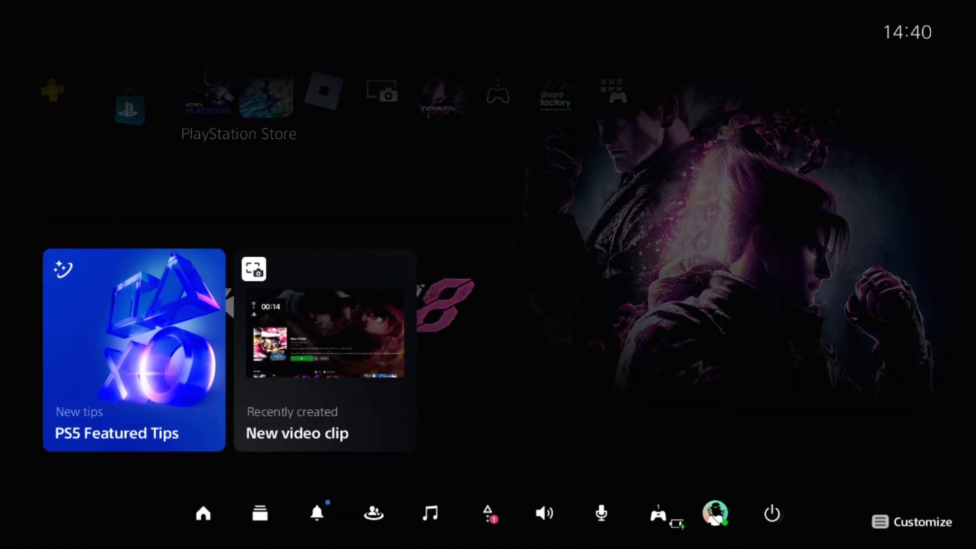
pyautogui.click(771, 513)
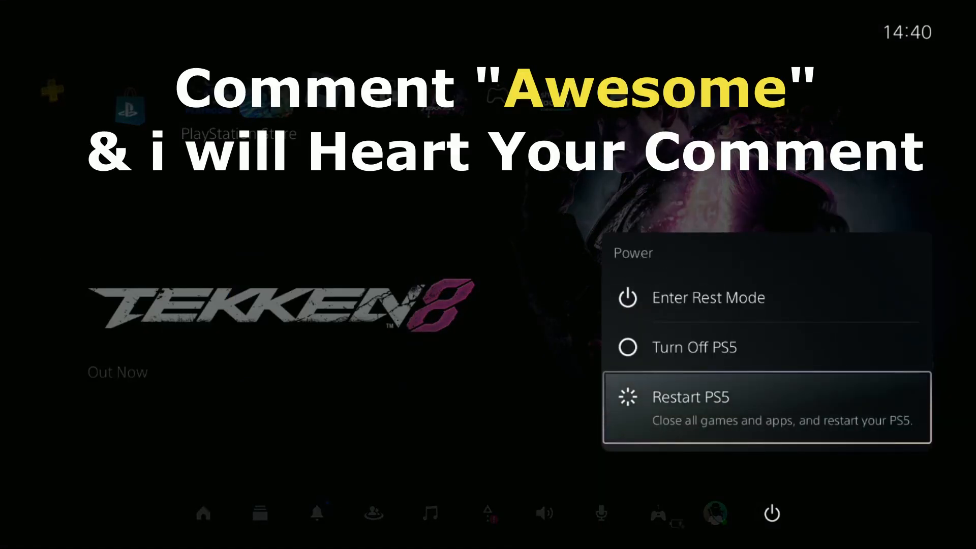